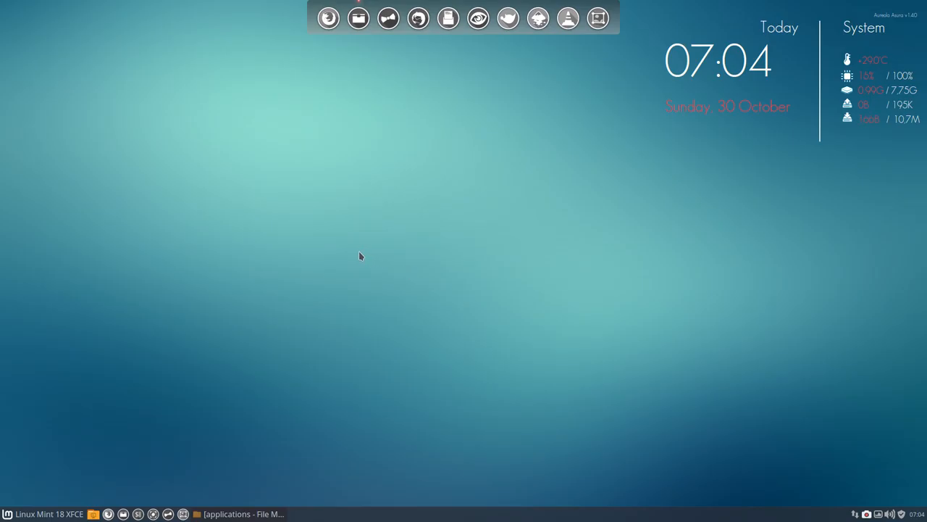
{"action": "mouse_move", "coordinate": [131, 234]}
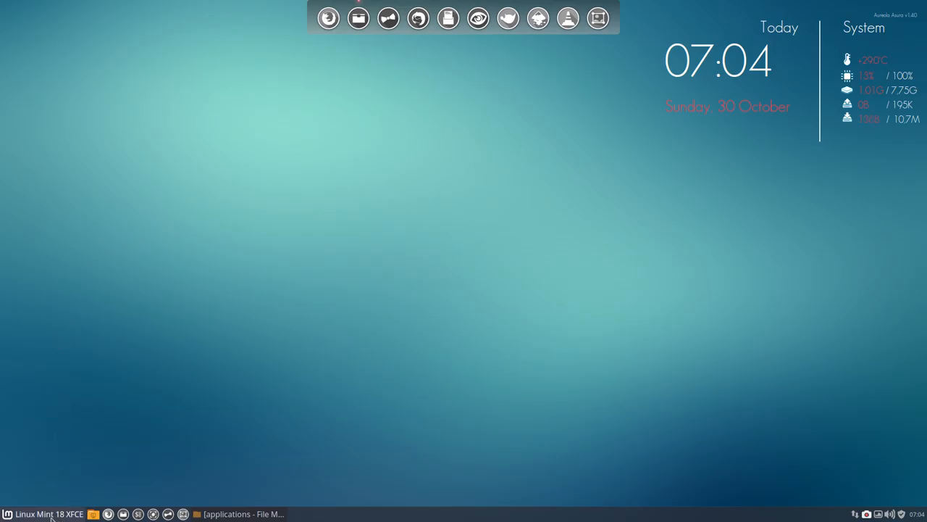
- Browse the Whisker Menu's application categories to see TeamViewer 11's current blue icon
{"action": "left_click", "coordinate": [7, 513]}
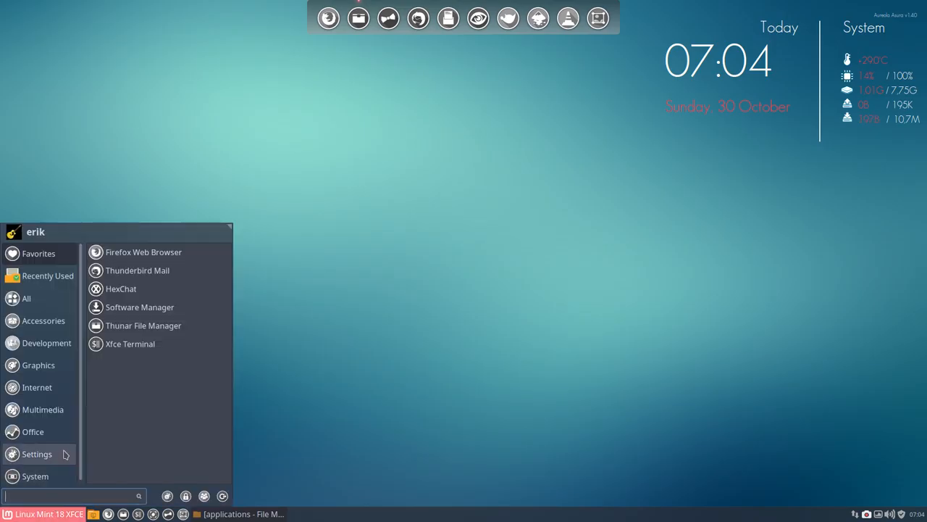
{"action": "left_click", "coordinate": [44, 320]}
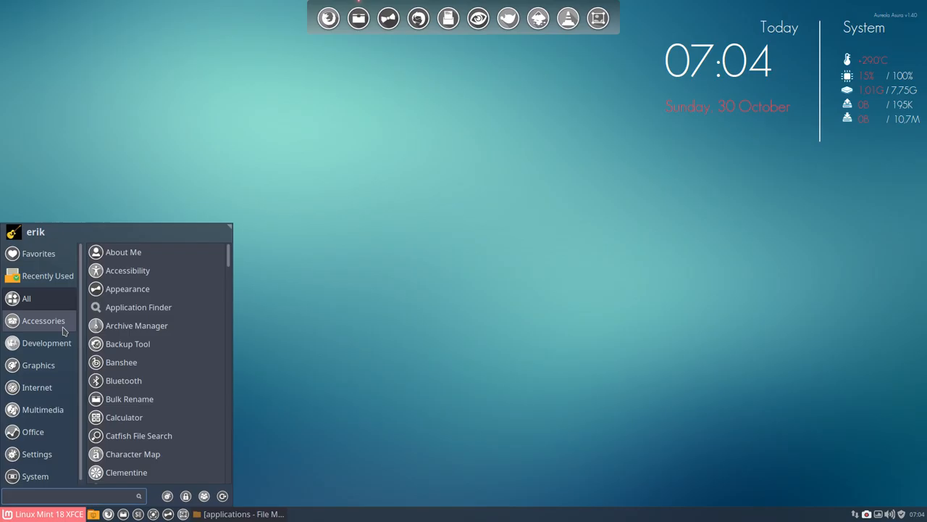
{"action": "left_click", "coordinate": [38, 365]}
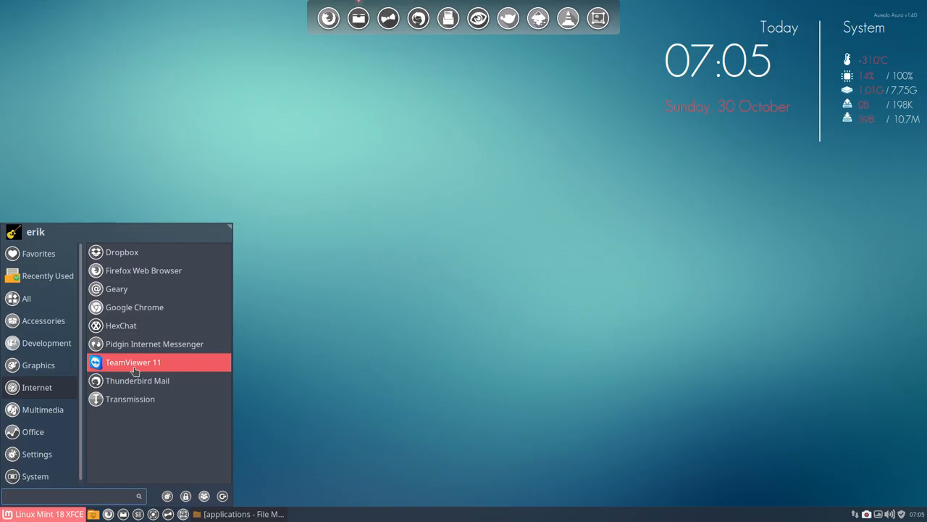
{"action": "mouse_move", "coordinate": [186, 264]}
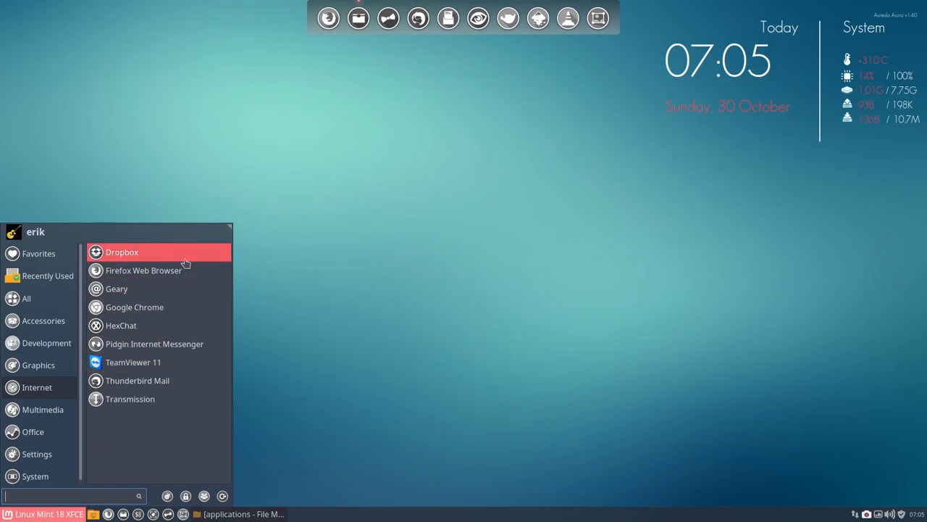
{"action": "mouse_move", "coordinate": [158, 362]}
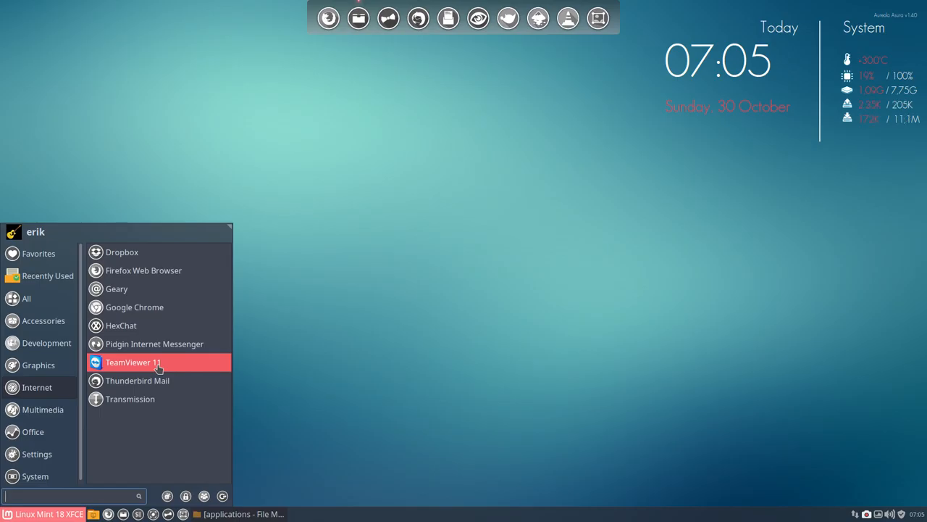
{"action": "mouse_move", "coordinate": [288, 354]}
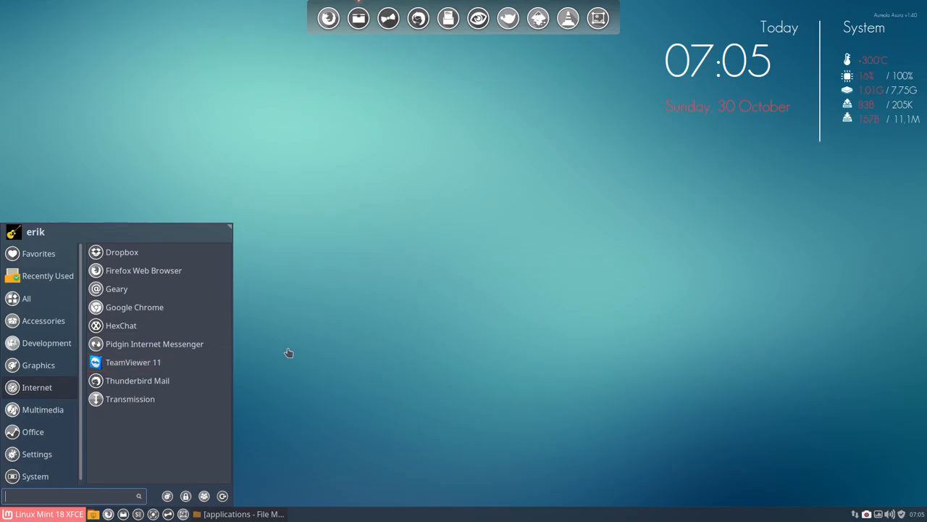
{"action": "left_click", "coordinate": [288, 354]}
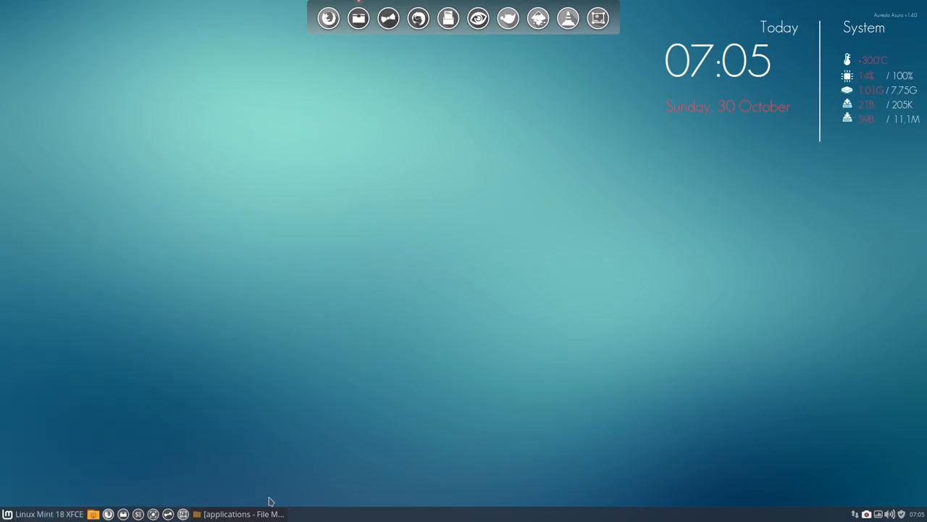
- In /usr/share/applications, select the TeamViewer 11 launcher and bring up its file actions
{"action": "left_click", "coordinate": [244, 513]}
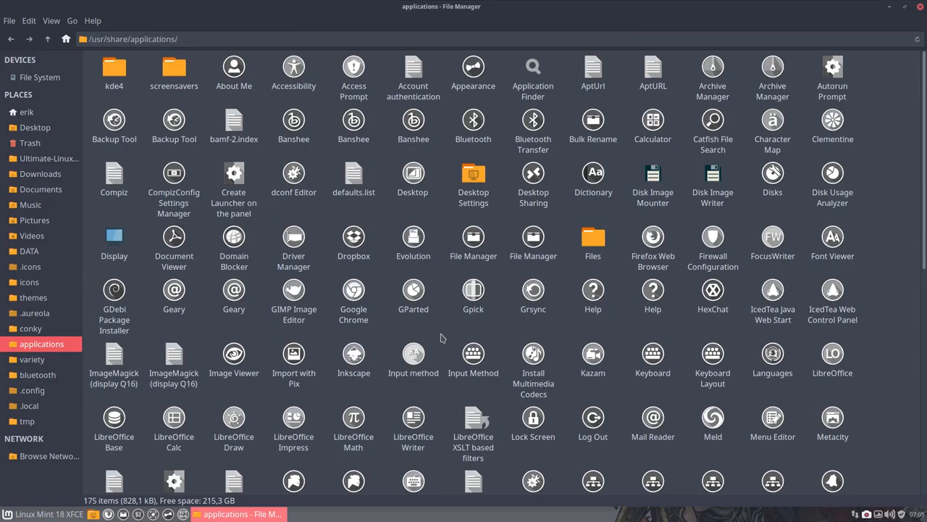
{"action": "scroll", "scroll_direction": "down", "scroll_amount": 3}
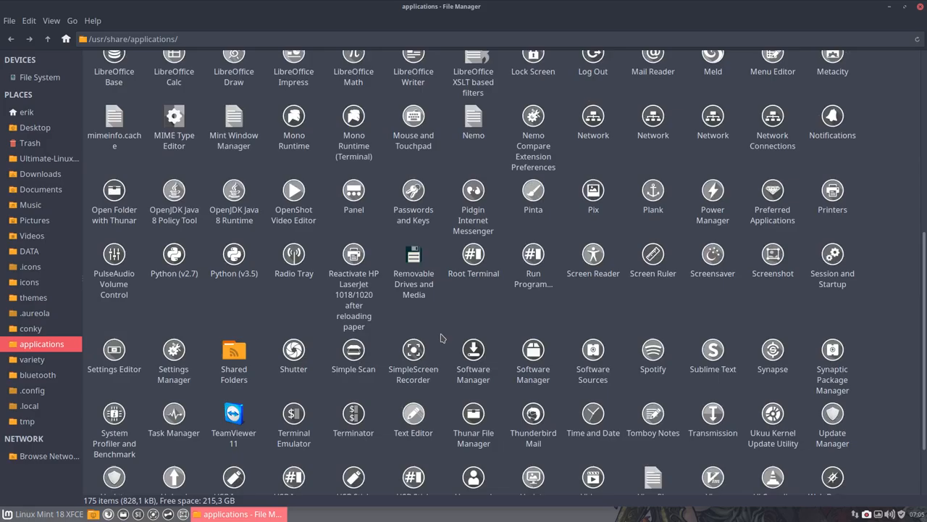
{"action": "scroll", "scroll_direction": "down", "scroll_amount": 3}
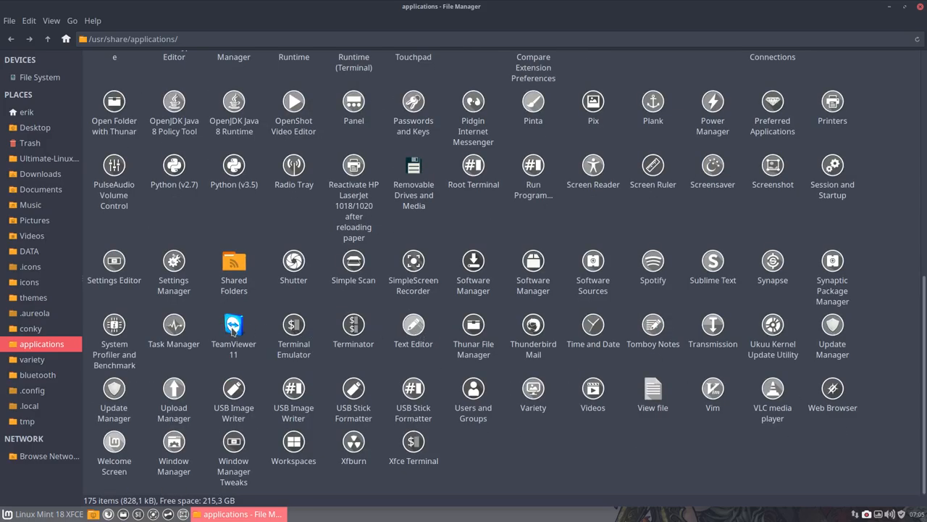
{"action": "left_click", "coordinate": [234, 326]}
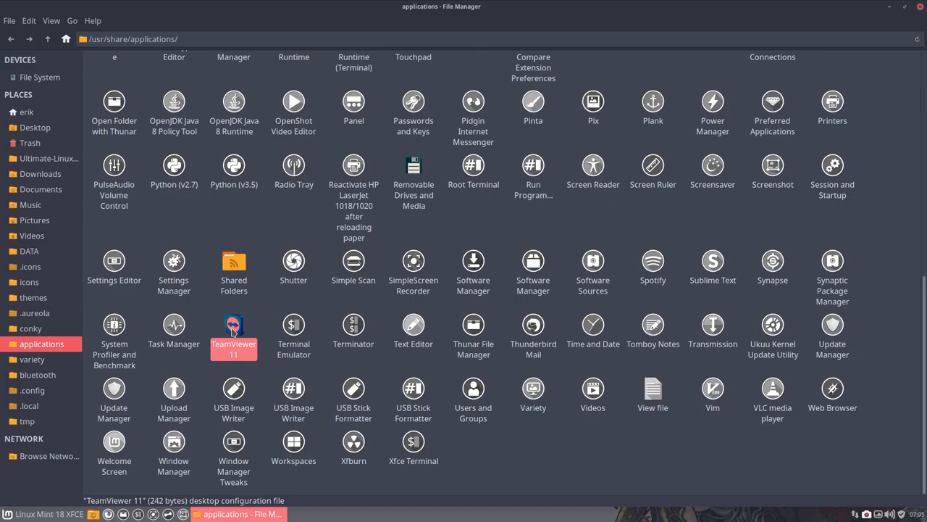
{"action": "right_click", "coordinate": [234, 330]}
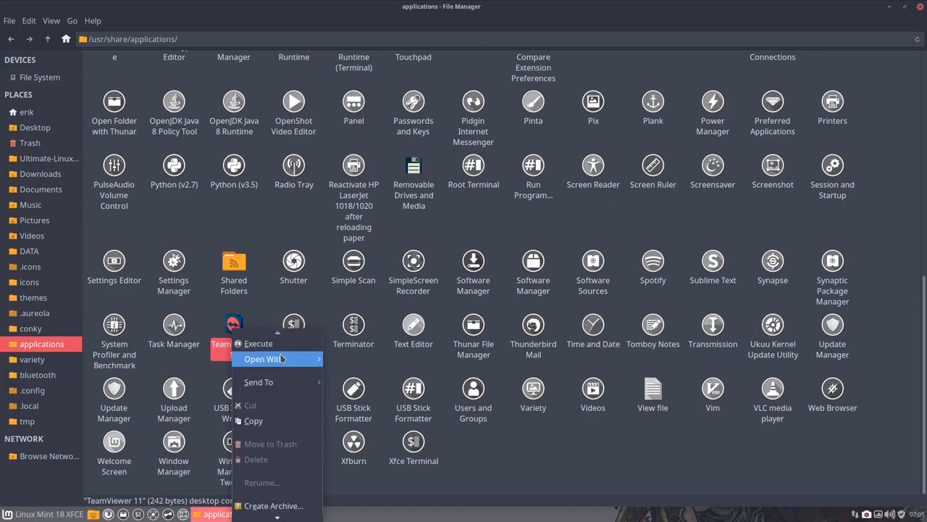
{"action": "mouse_move", "coordinate": [276, 359]}
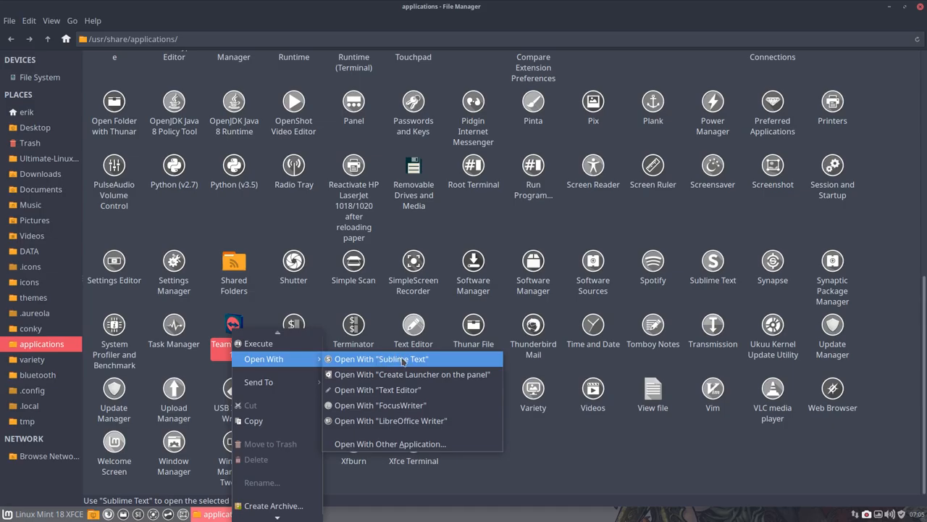
- View the launcher in Sublime Text and select the hardcoded teamviewer.png path on its Icon line
{"action": "left_click", "coordinate": [380, 360]}
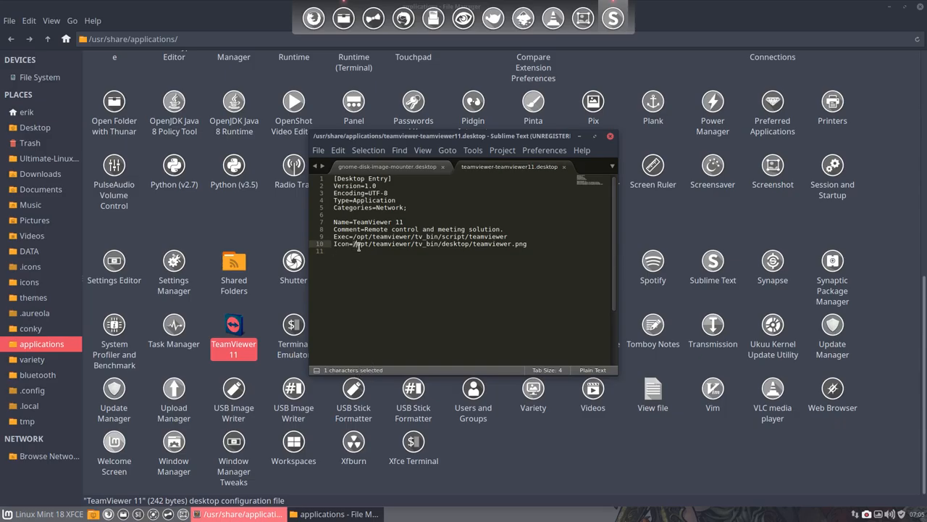
{"action": "left_click", "coordinate": [361, 252]}
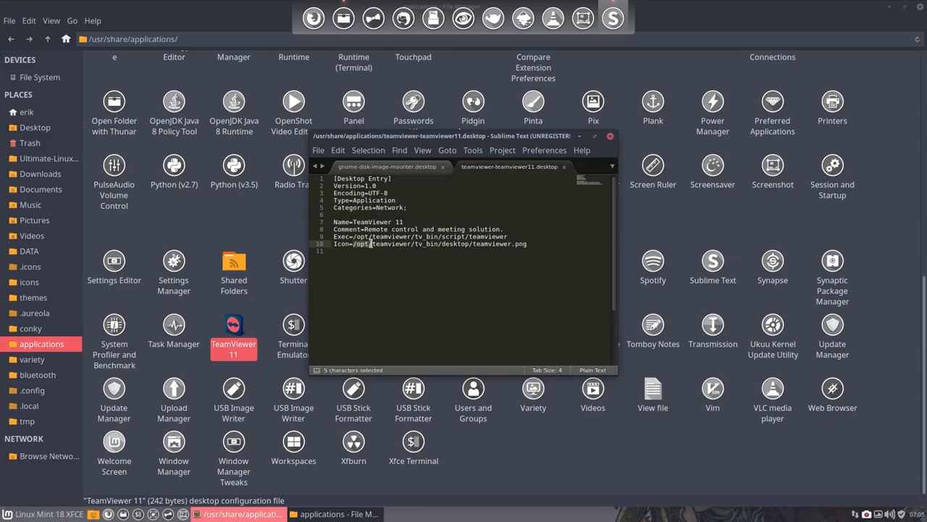
{"action": "left_click", "coordinate": [437, 244]}
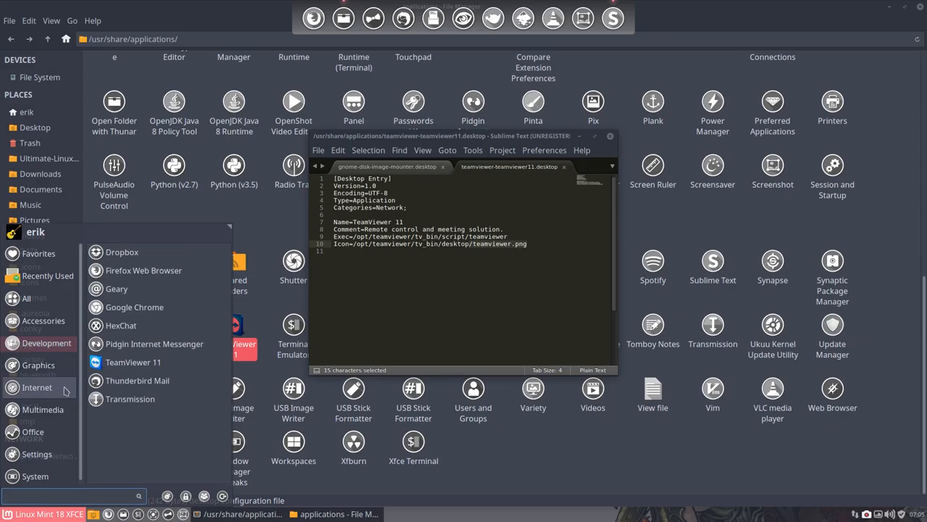
{"action": "mouse_move", "coordinate": [134, 363]}
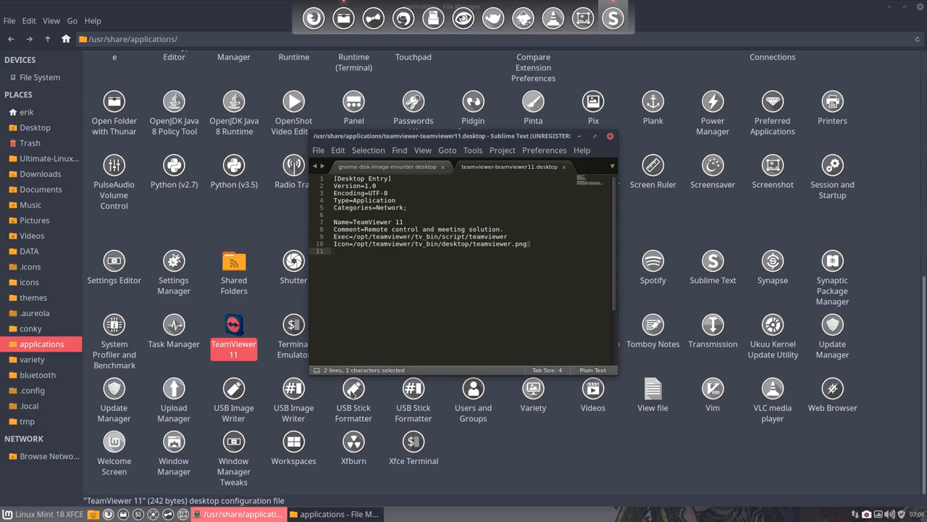
{"action": "mouse_move", "coordinate": [354, 391]}
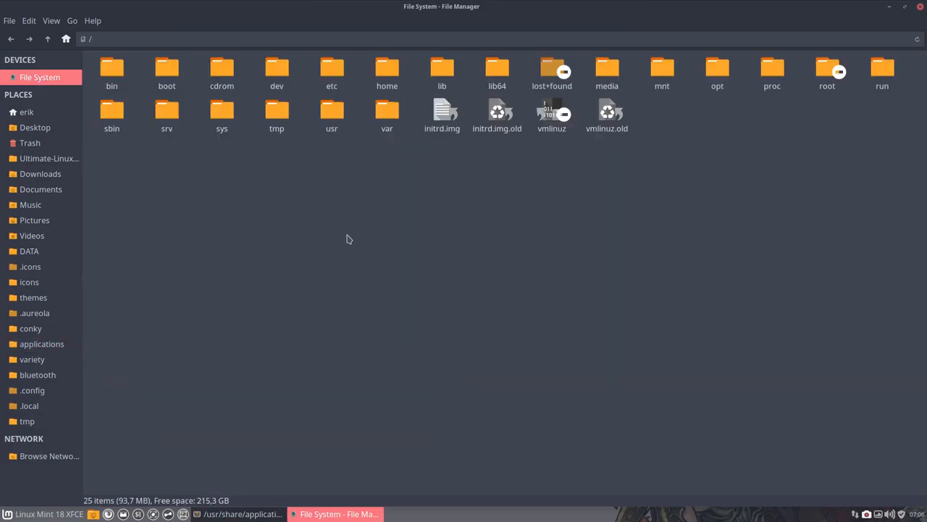
- After a look in /opt, reopen the TeamViewer 11 launcher with Sublime Text
{"action": "double_click", "coordinate": [717, 69]}
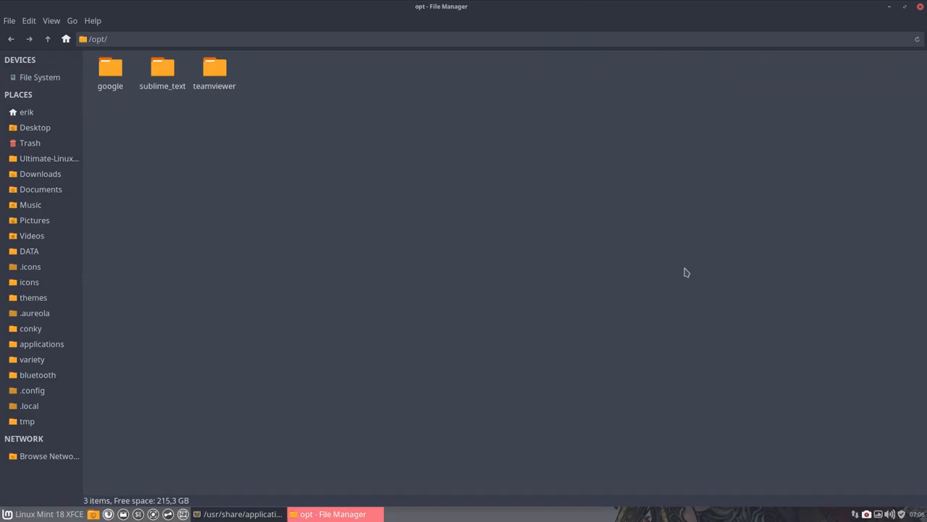
{"action": "mouse_move", "coordinate": [498, 72]}
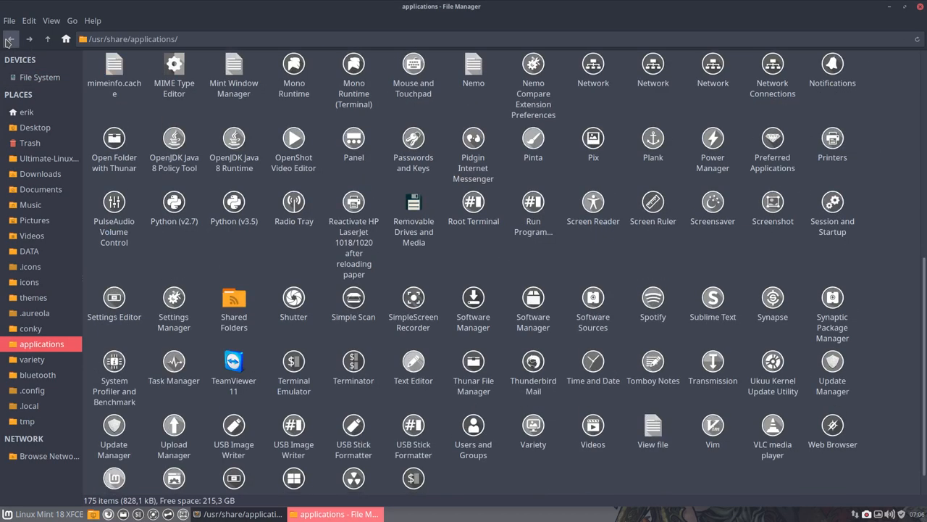
{"action": "left_click", "coordinate": [233, 370]}
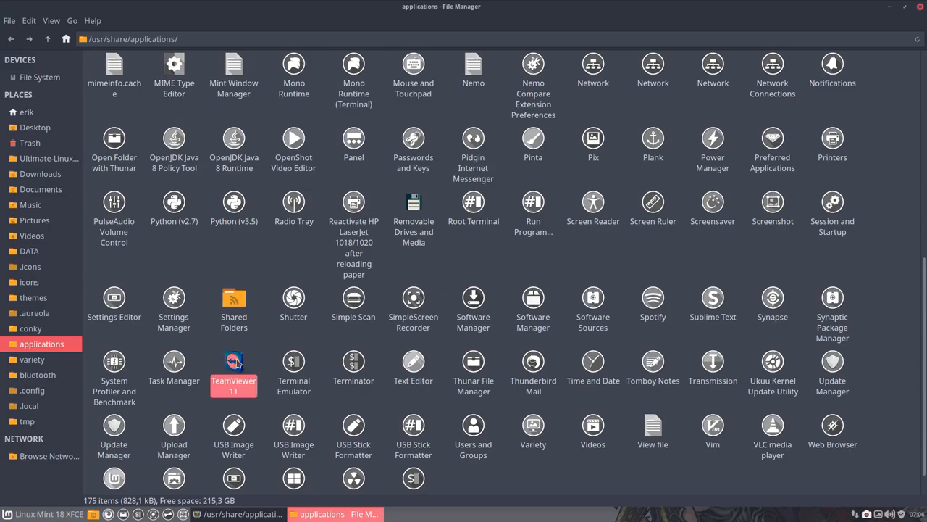
{"action": "right_click", "coordinate": [233, 365]}
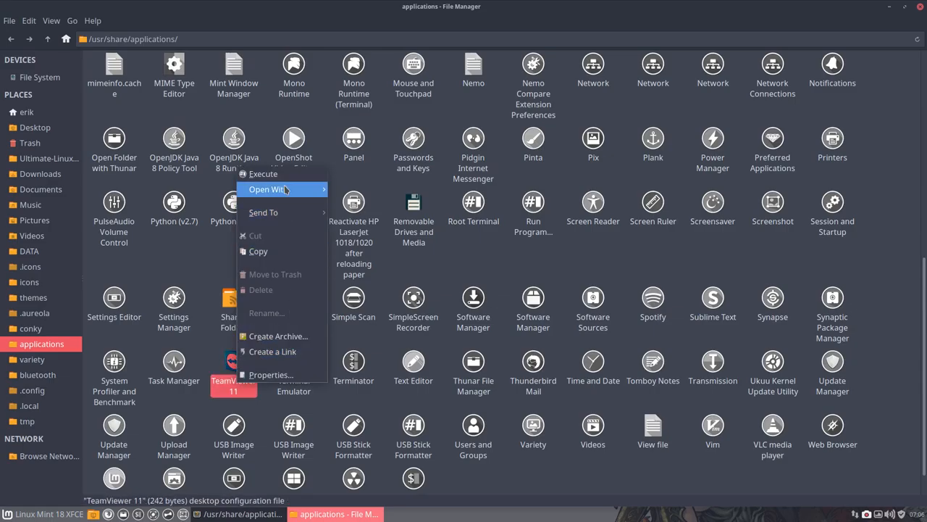
{"action": "mouse_move", "coordinate": [268, 188]}
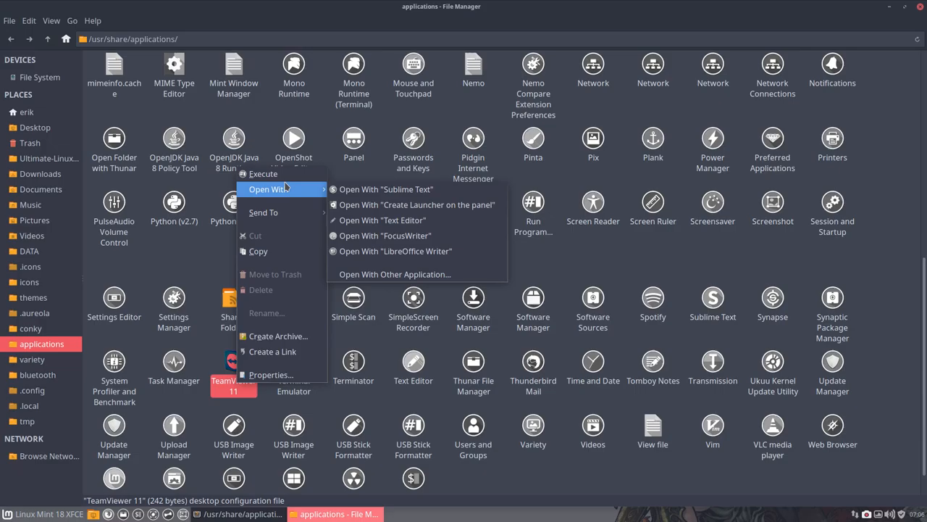
{"action": "left_click", "coordinate": [386, 188]}
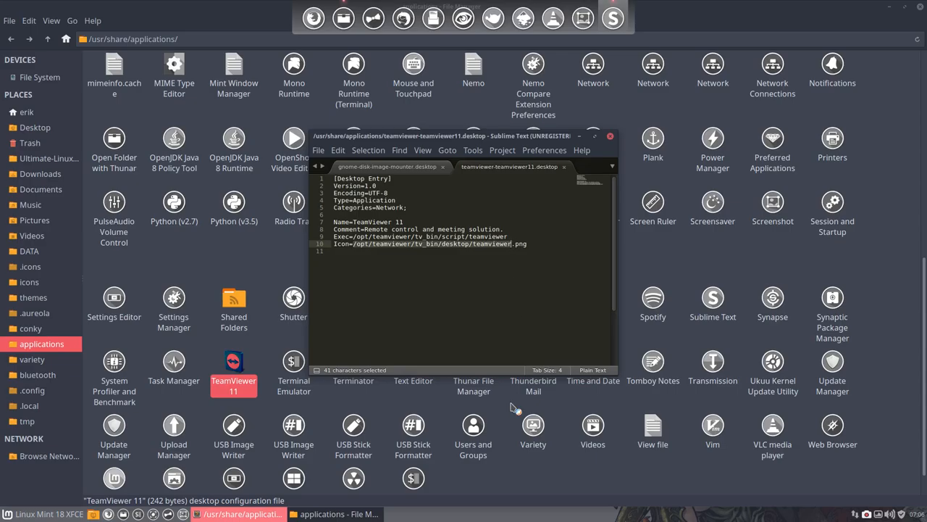
- Delete the hardcoded PNG path after Icon= and begin typing 'tea' as the theme icon name
{"action": "key", "text": "Delete"}
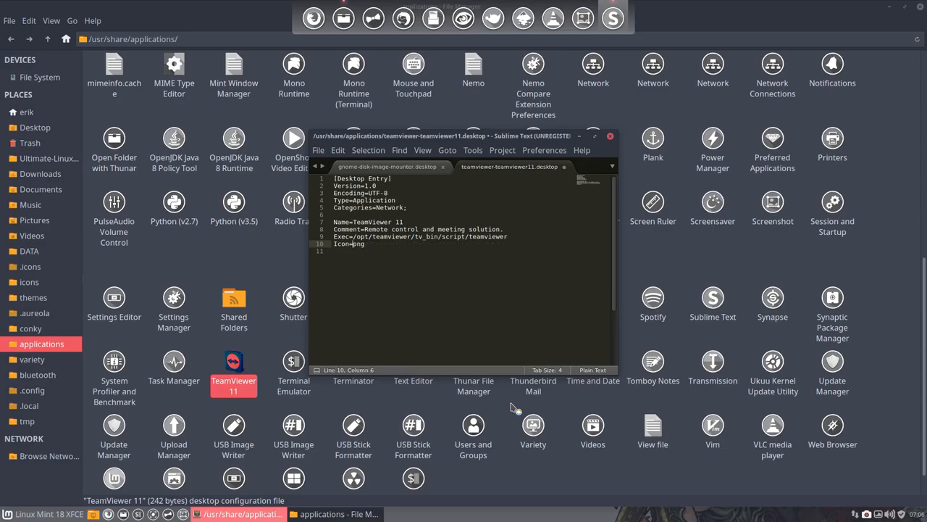
{"action": "type", "text": "tea"}
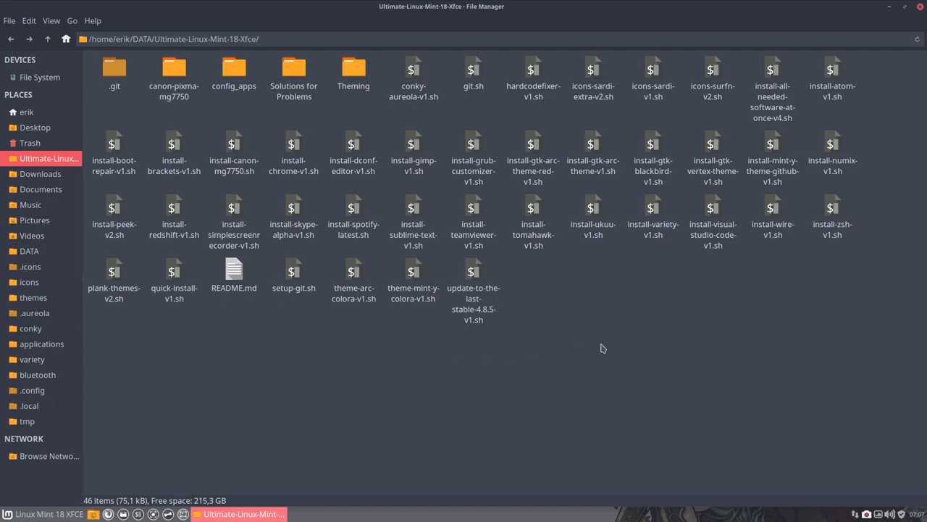
- Bring up the folder actions in the Ultimate-Linux-Mint-18-Xfce scripts folder
{"action": "left_click", "coordinate": [533, 73]}
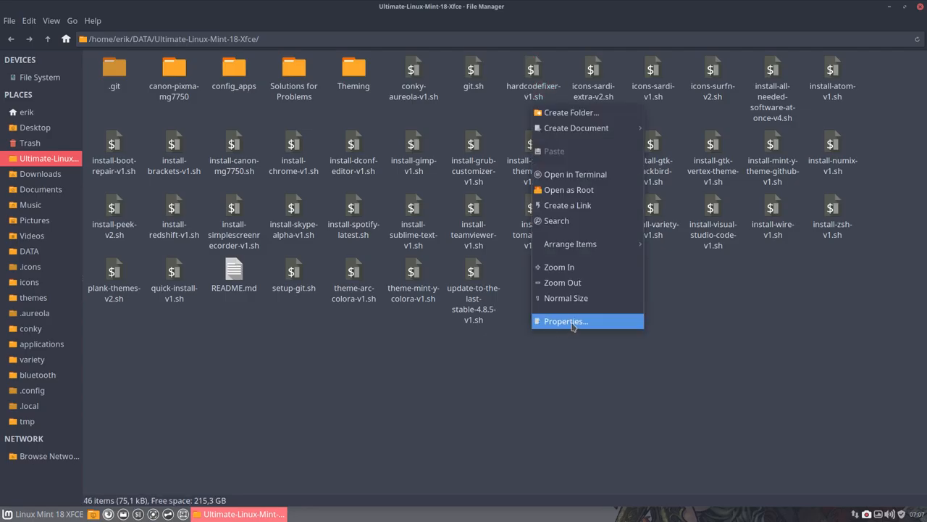
{"action": "mouse_move", "coordinate": [587, 174]}
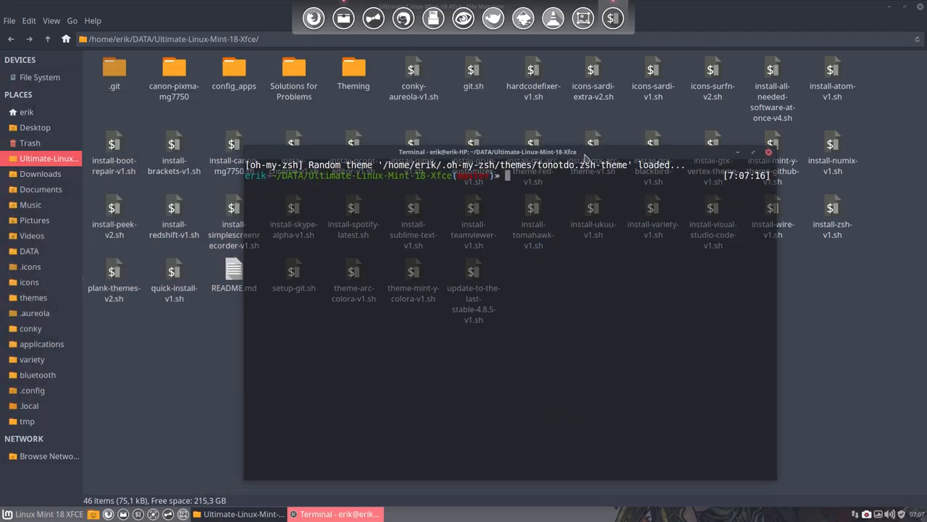
- Run ./hardcodefixer-v1.sh with the sudo password so it fixes TeamViewer's hardcoded icon
{"action": "type", "text": "./hardcodefixer-v1.sh"}
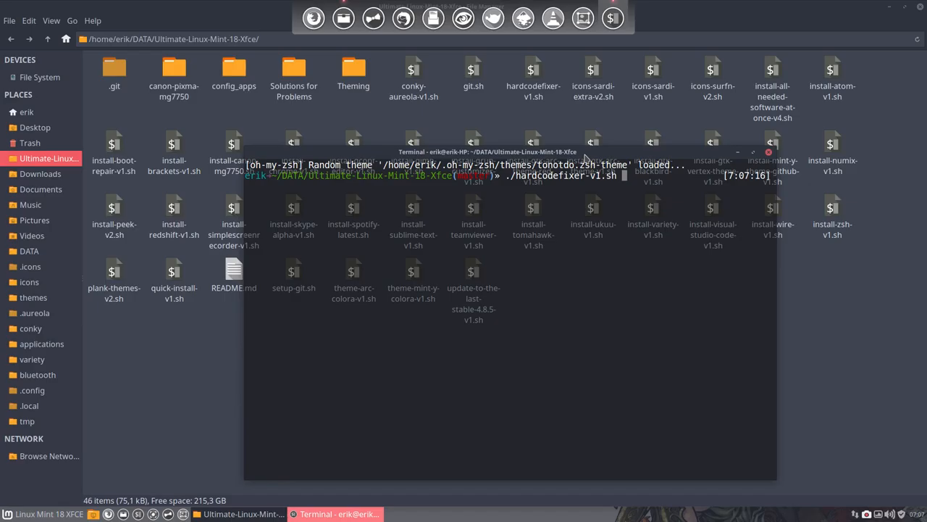
{"action": "key", "text": "Return"}
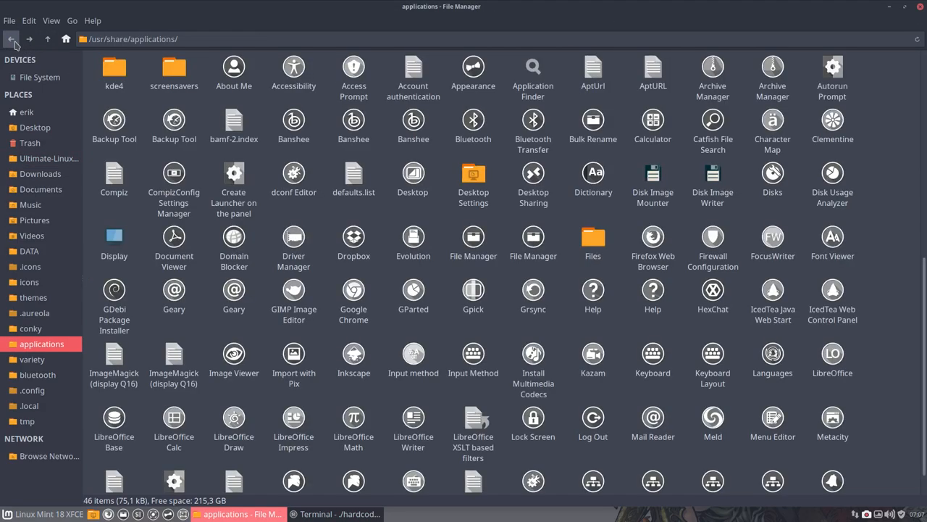
{"action": "scroll", "scroll_direction": "down", "scroll_amount": 3}
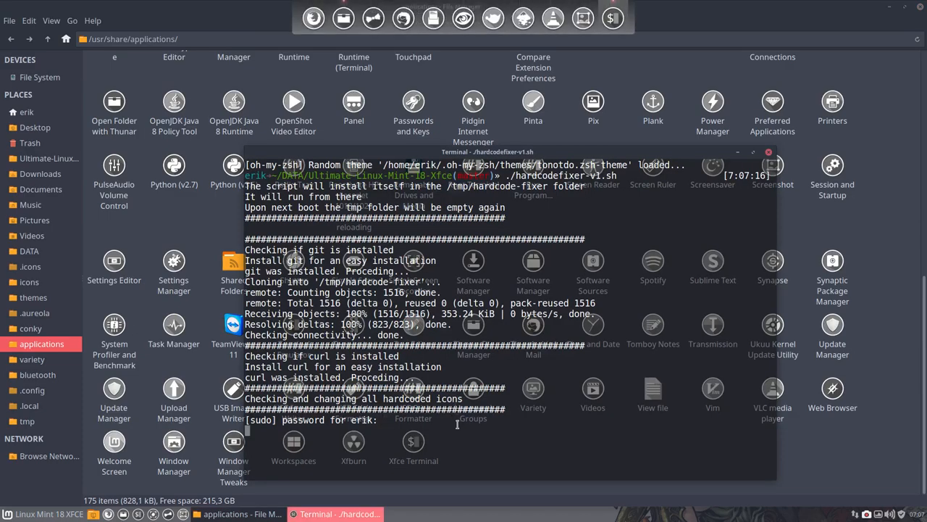
{"action": "key", "text": "Return"}
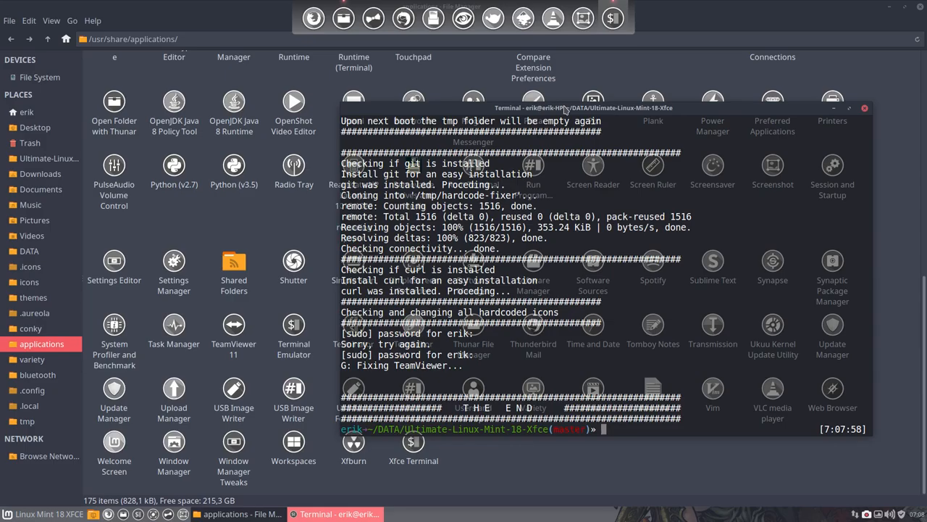
{"action": "mouse_move", "coordinate": [481, 374]}
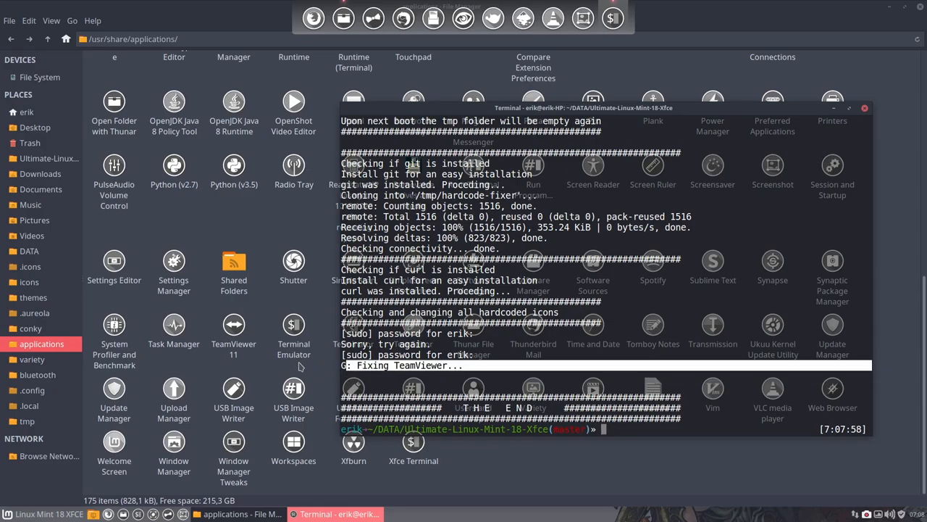
- Reload the TeamViewer 11 launcher in Sublime Text after it changed on disk
{"action": "right_click", "coordinate": [233, 330]}
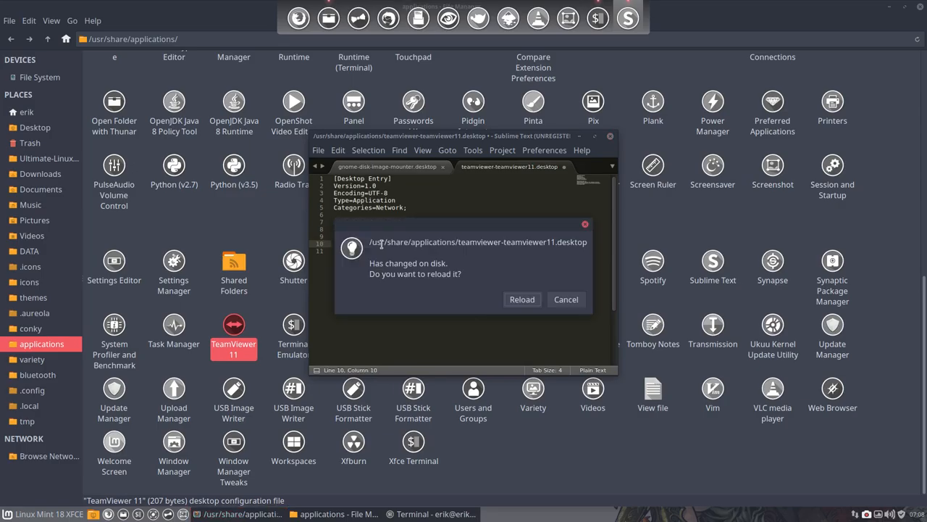
{"action": "left_click", "coordinate": [521, 299]}
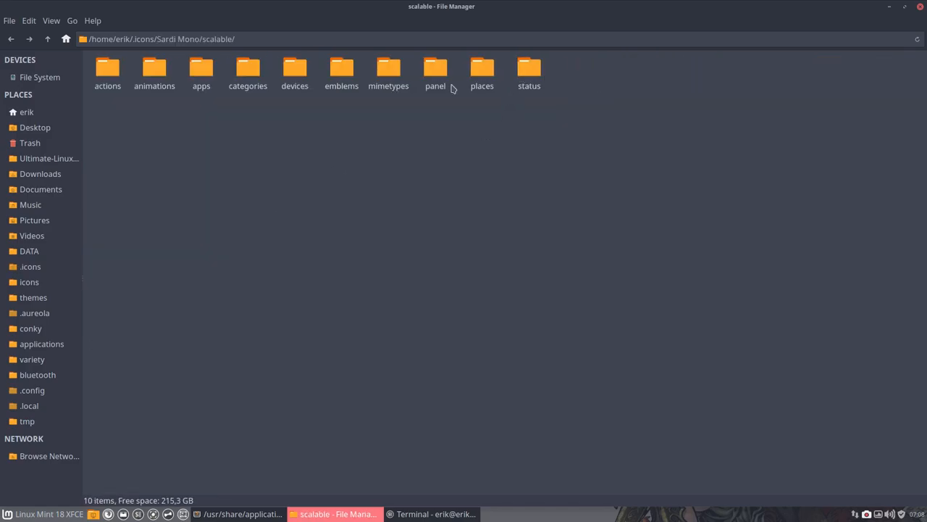
- Check the Sardi-Mono/scalable/apps folder for teamviewer.svg, then close Thunar
{"action": "double_click", "coordinate": [200, 69]}
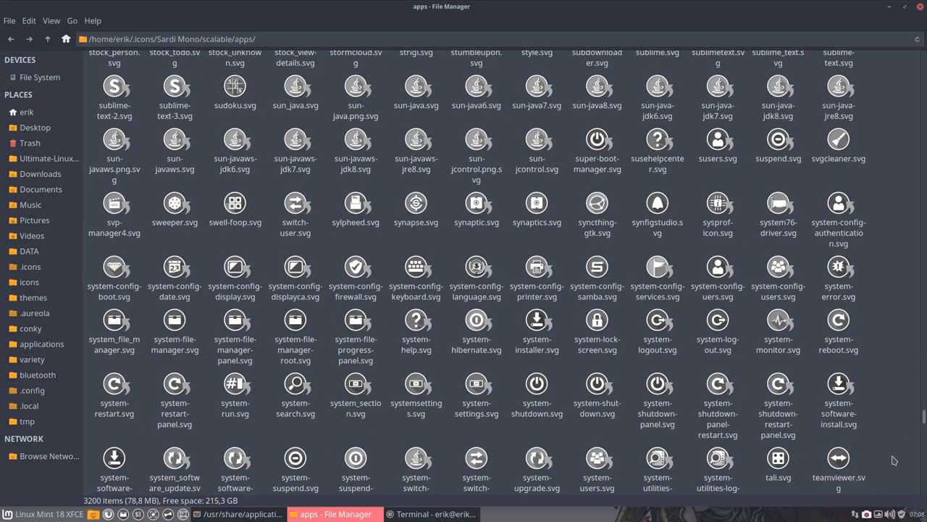
{"action": "left_click", "coordinate": [837, 458]}
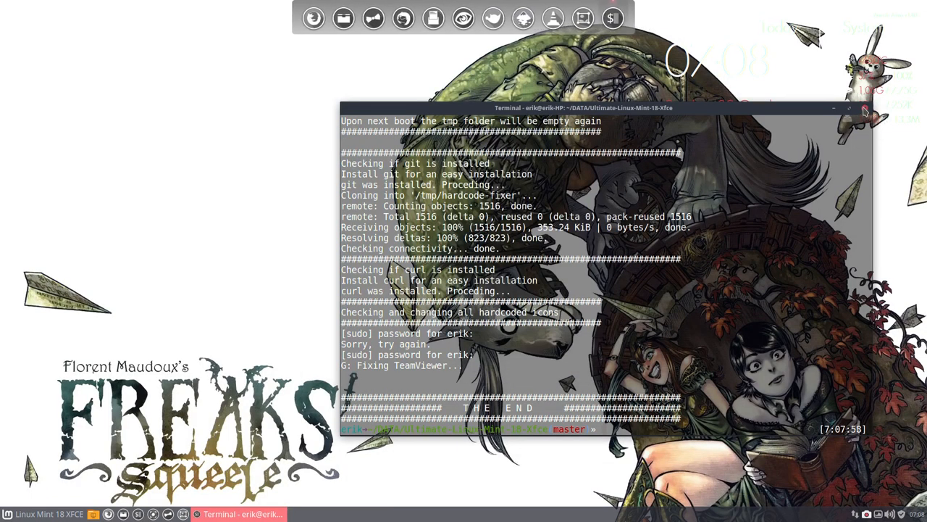
- Show the Whisker Menu's Internet category, where TeamViewer 11 now has its Sardi Mono icon
{"action": "left_click", "coordinate": [865, 107]}
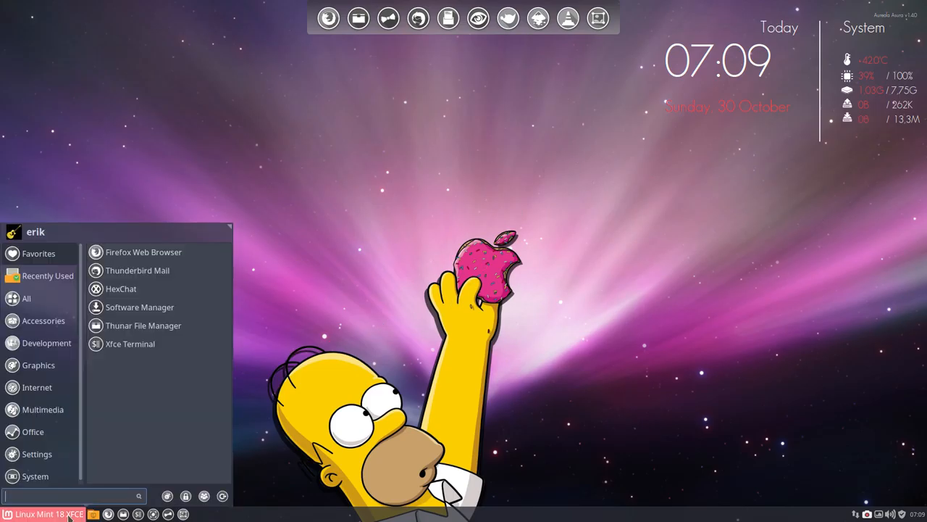
{"action": "left_click", "coordinate": [26, 298]}
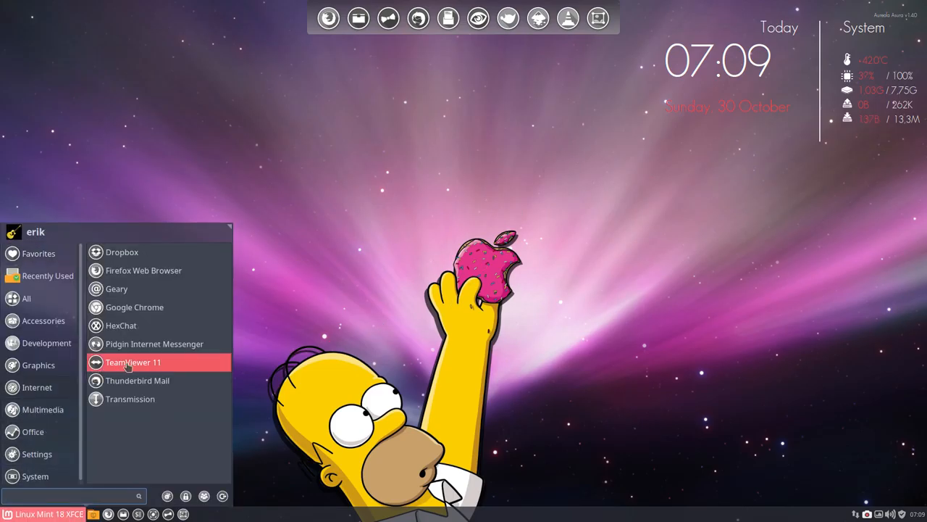